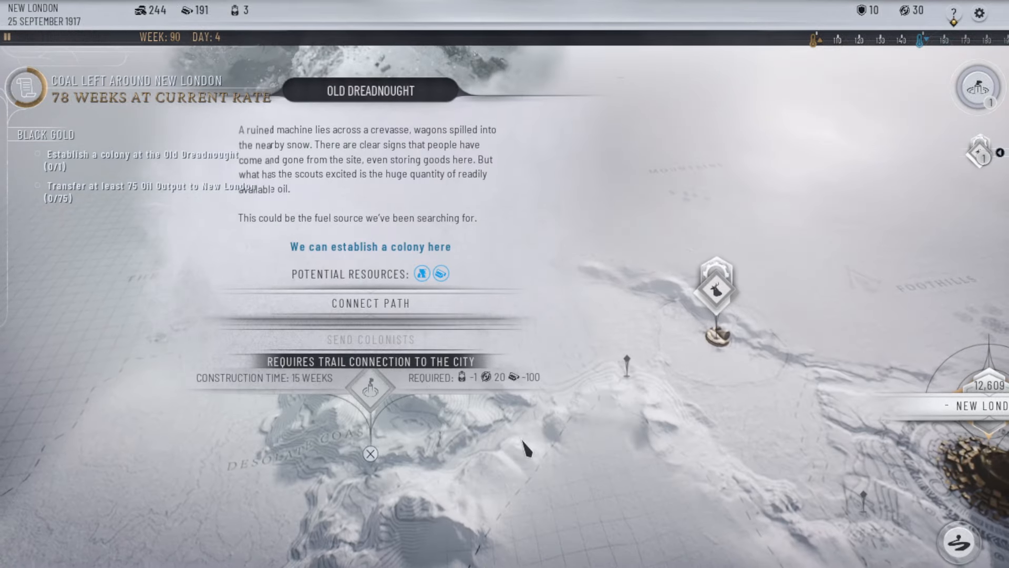
pyautogui.moveTo(464, 376)
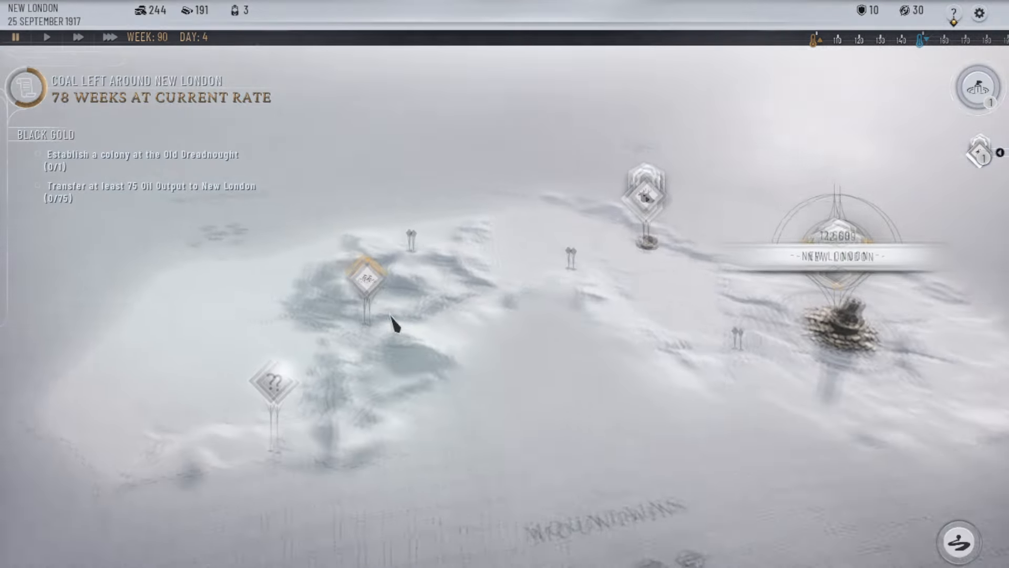
pyautogui.click(366, 276)
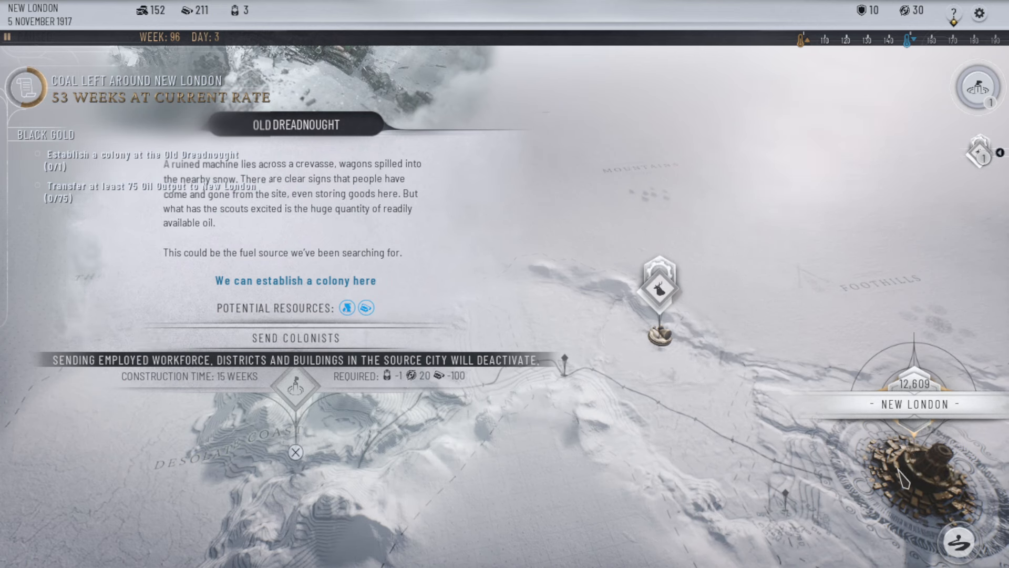
# - Dispatch 3,000 colonists from New London to found the oil colony at the Old Dreadnought
pyautogui.click(294, 338)
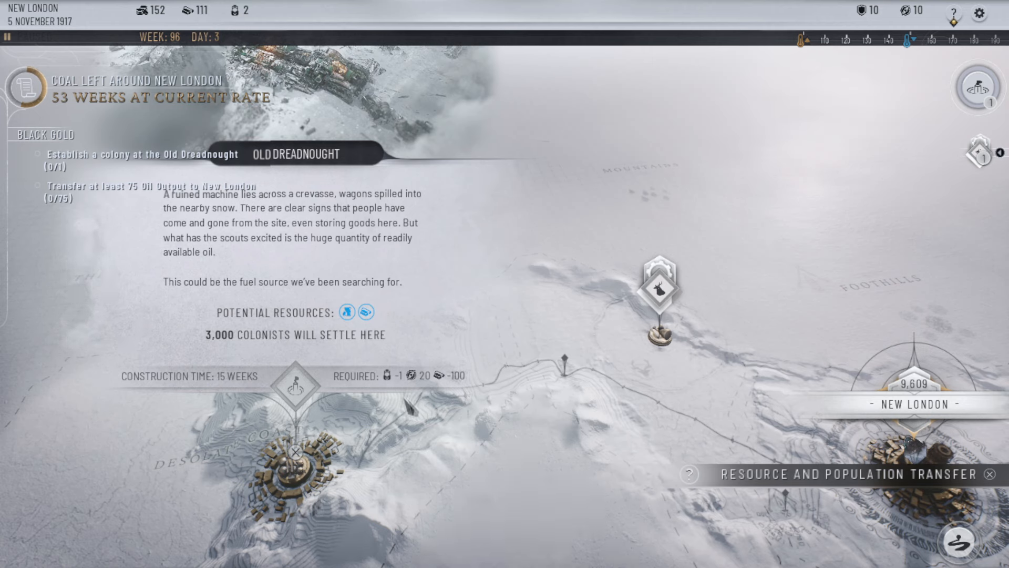
pyautogui.moveTo(451, 376)
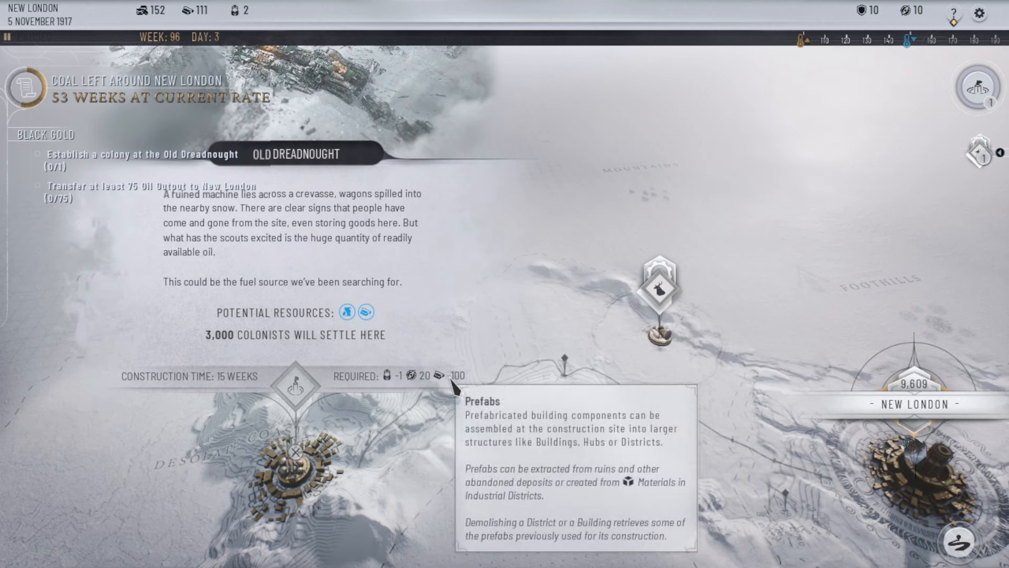
pyautogui.moveTo(157, 486)
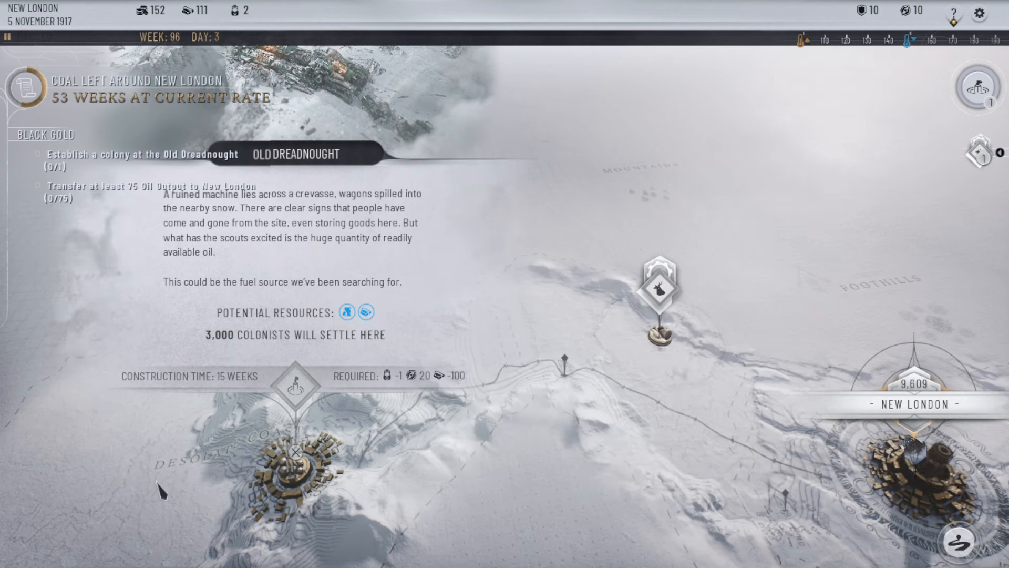